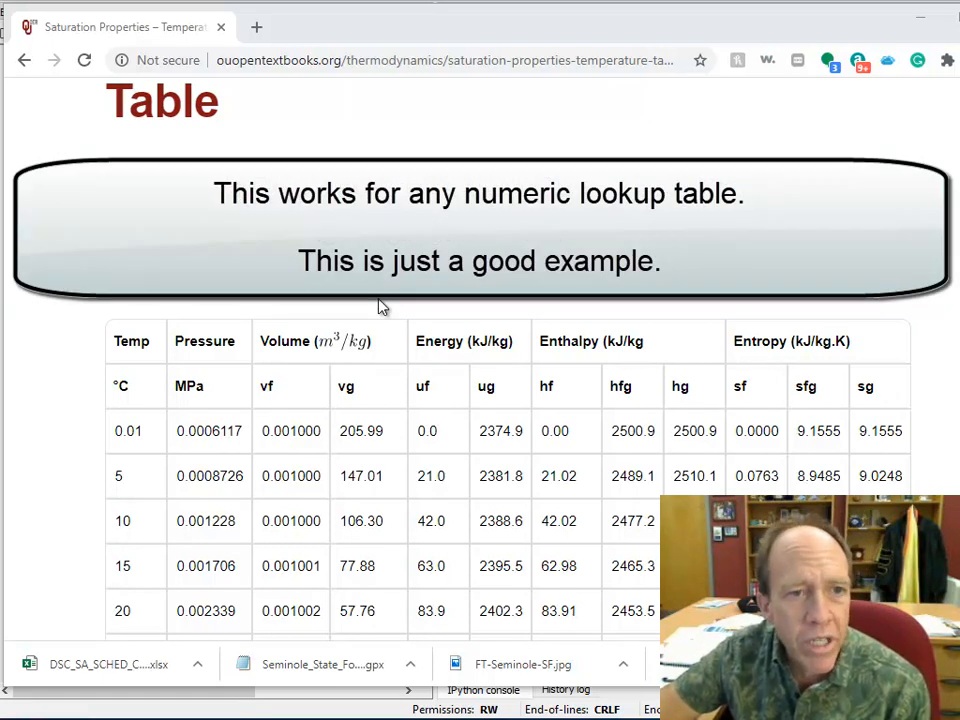
Step: Select lines 8–21 with the pandas/numpy imports, the two steam-table URLs and get_data_from_webpage
{"action": "scroll", "scroll_direction": "down", "scroll_amount": 3}
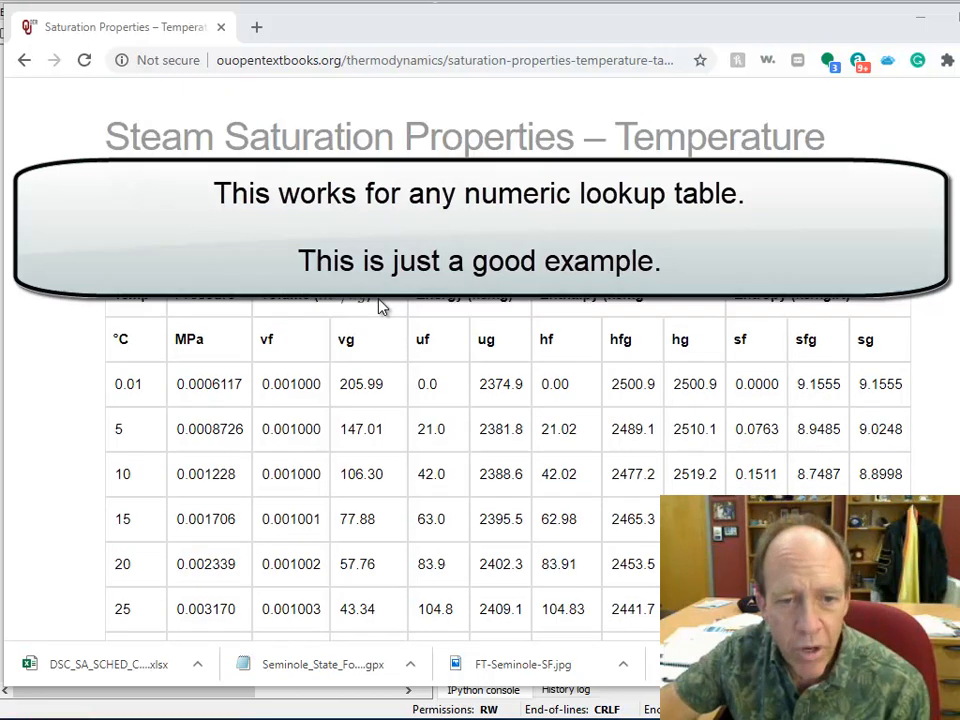
{"action": "scroll", "scroll_direction": "down", "scroll_amount": 3}
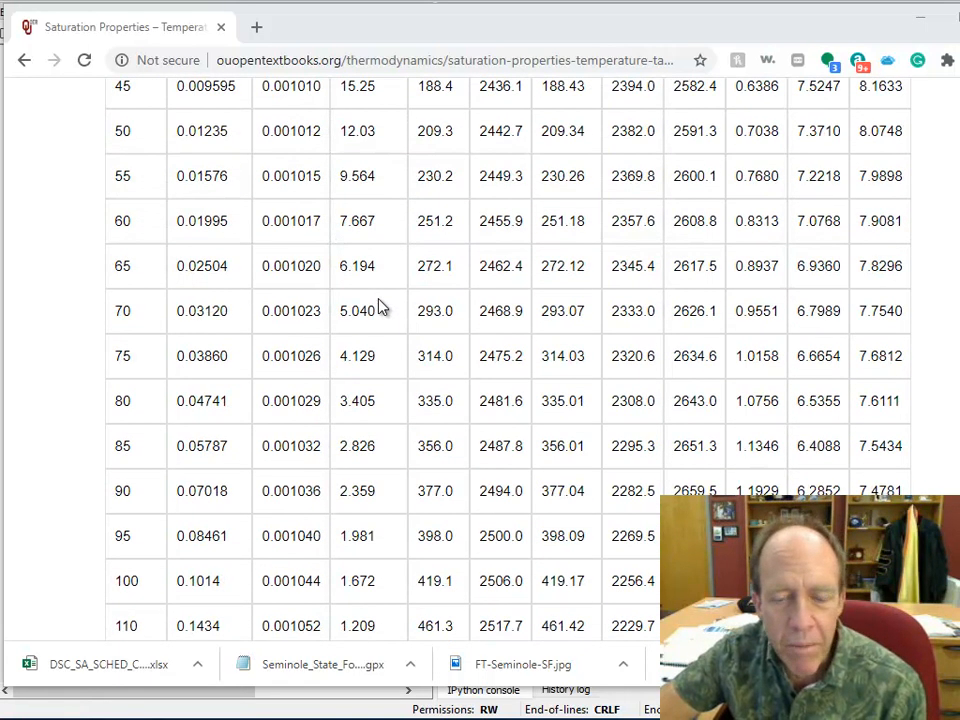
{"action": "scroll", "scroll_direction": "up", "scroll_amount": 3}
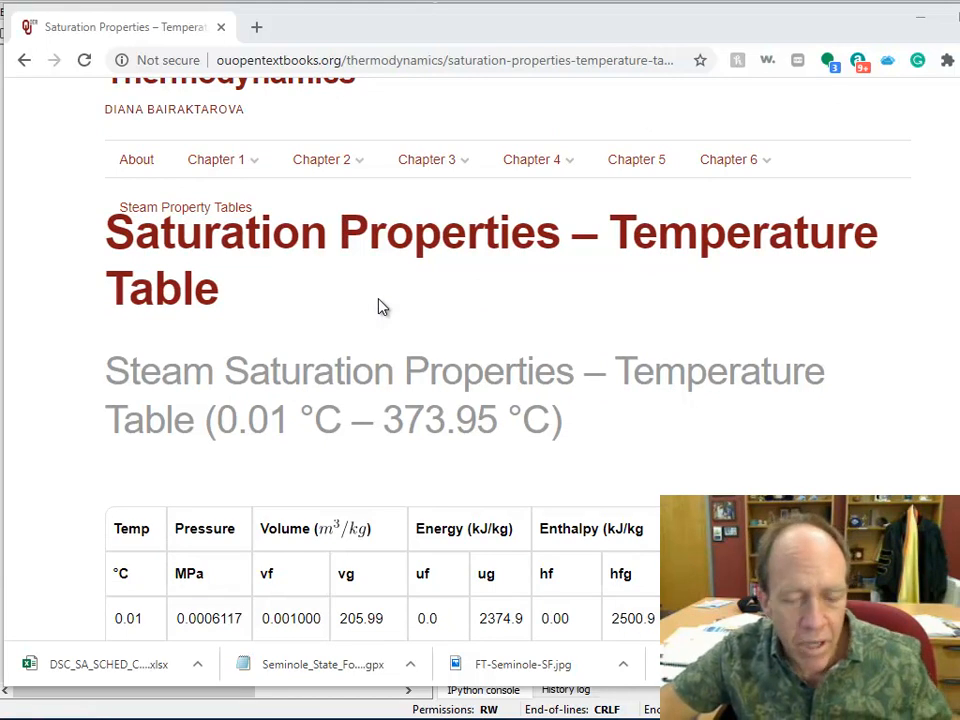
{"action": "scroll", "scroll_direction": "down", "scroll_amount": 3}
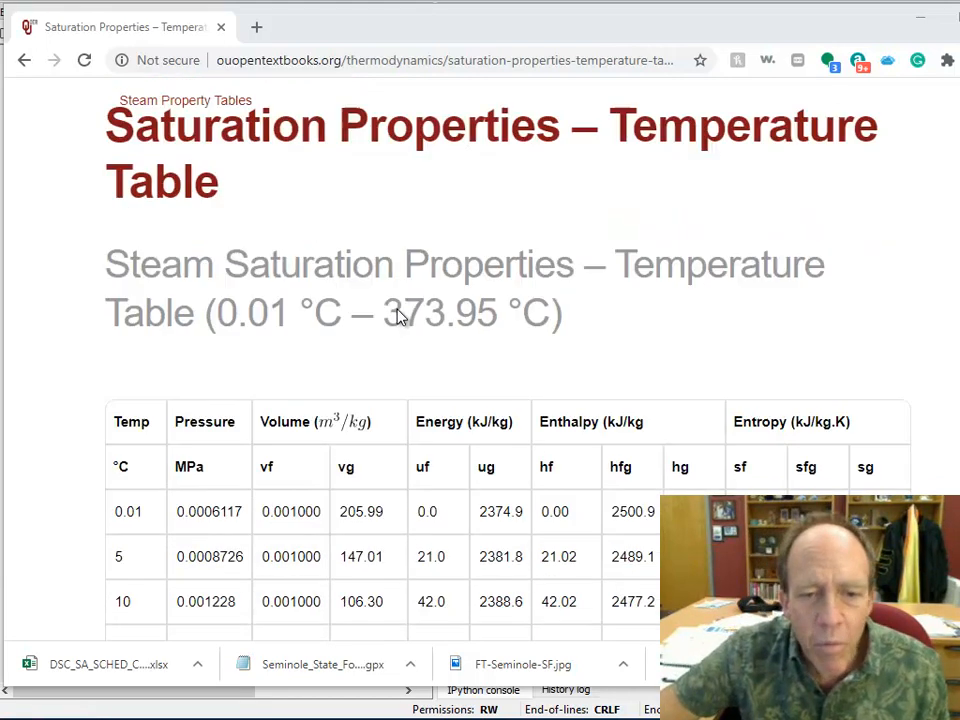
{"action": "scroll", "scroll_direction": "down", "scroll_amount": 3}
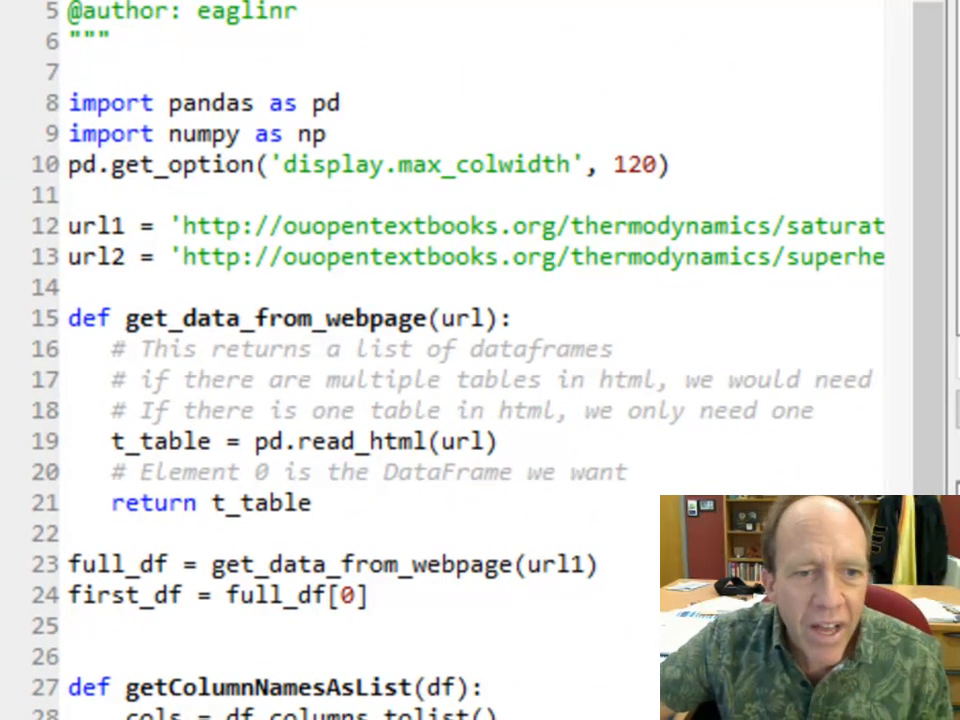
{"action": "left_click", "coordinate": [486, 224]}
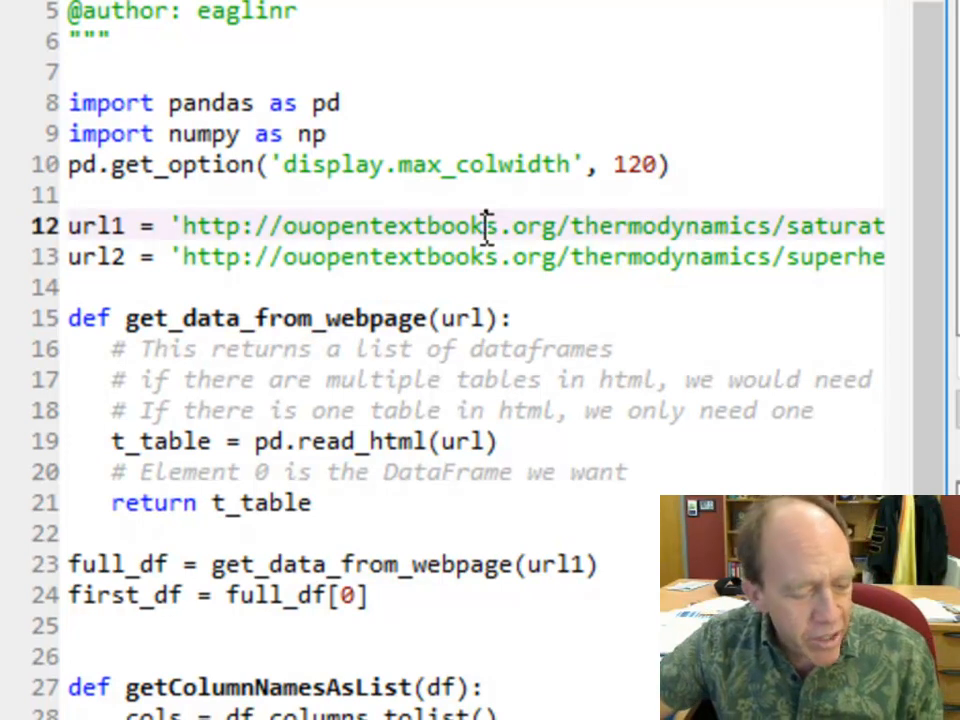
{"action": "double_click", "coordinate": [390, 224]}
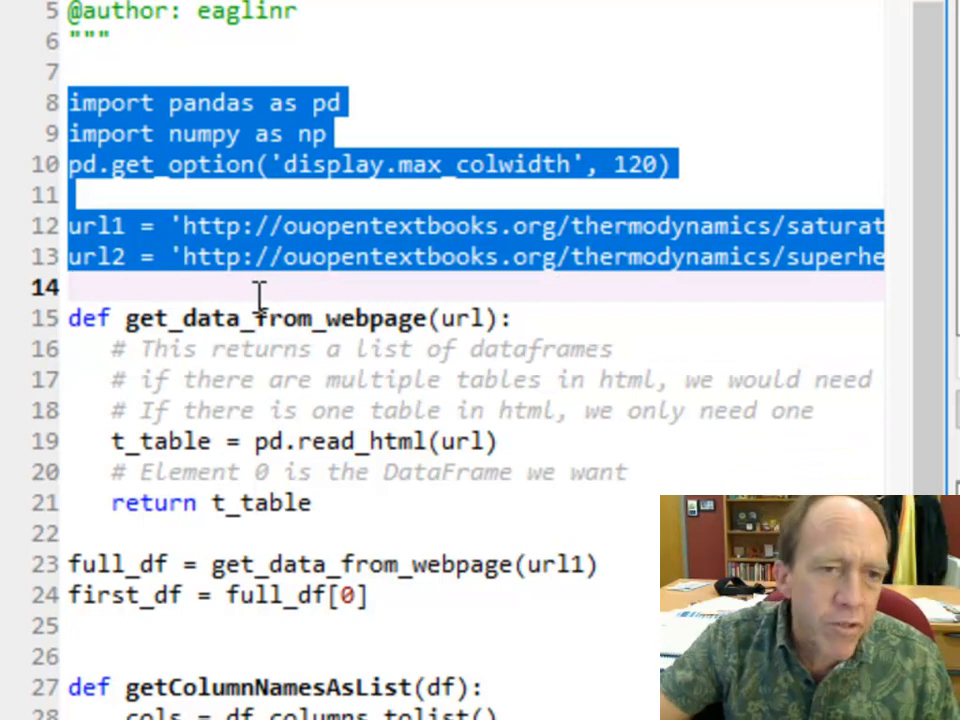
{"action": "mouse_move", "coordinate": [310, 418]}
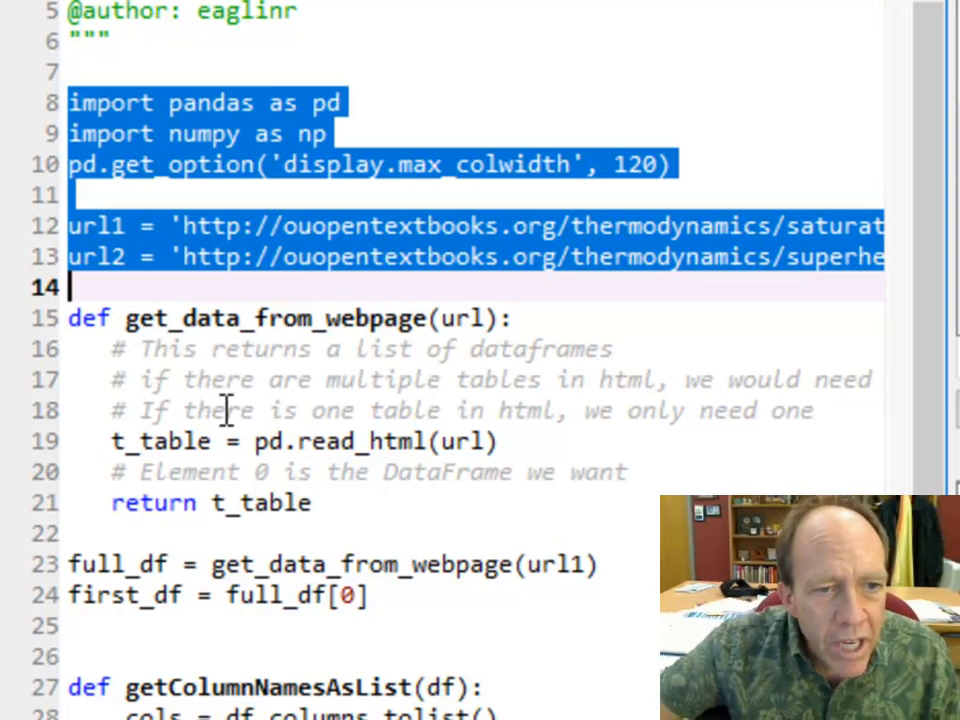
{"action": "mouse_move", "coordinate": [380, 564]}
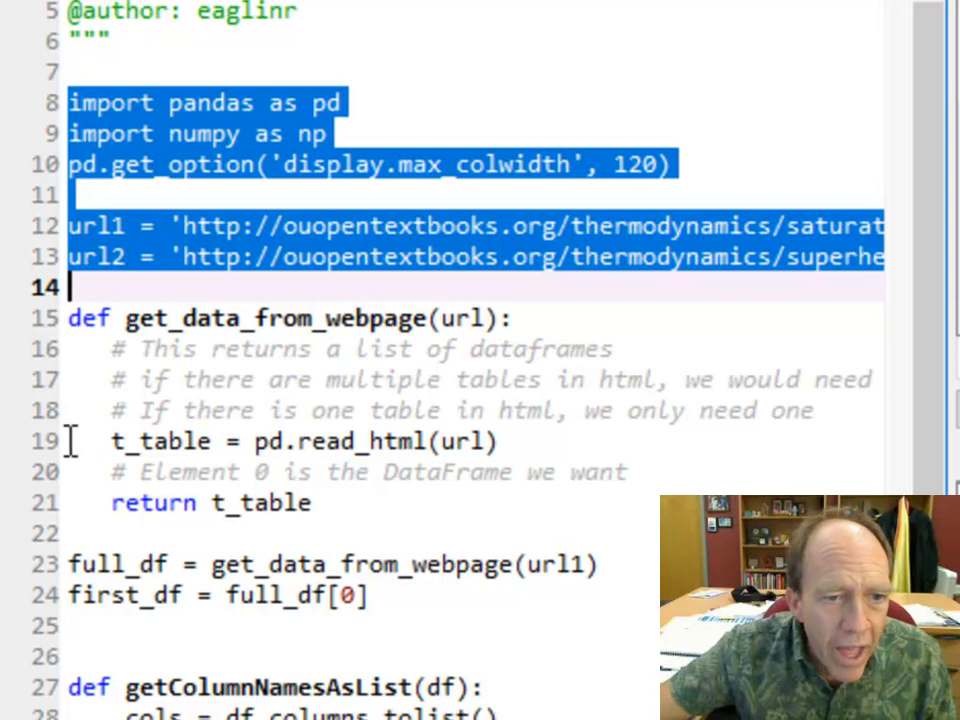
{"action": "mouse_move", "coordinate": [432, 472]}
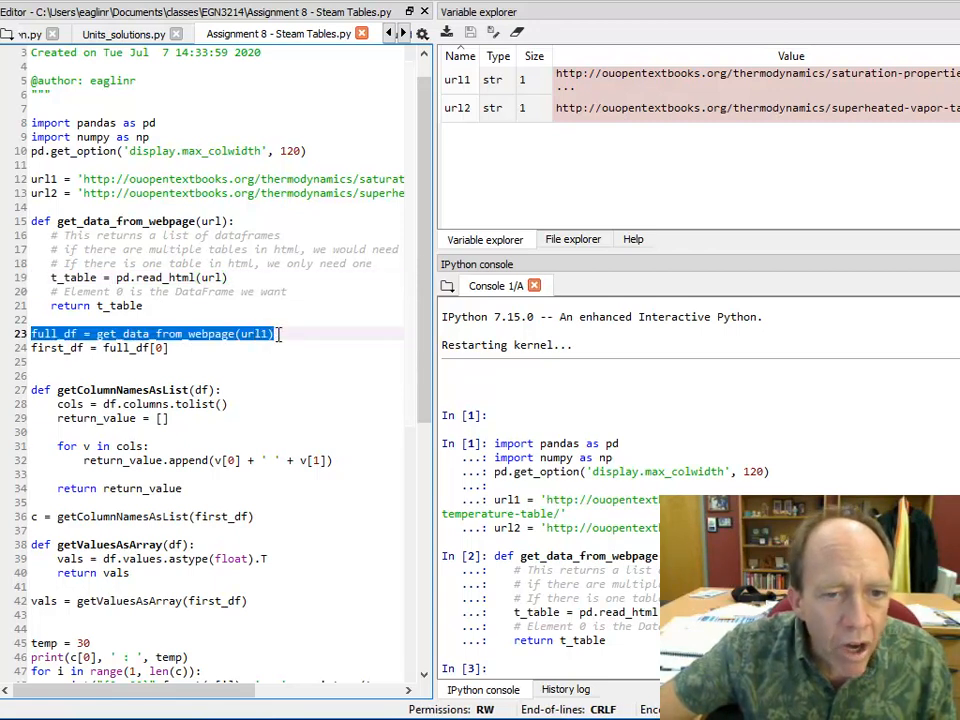
Step: Run the webpage-reading call into full_df, then take its first table as first_df
{"action": "key", "text": "f9"}
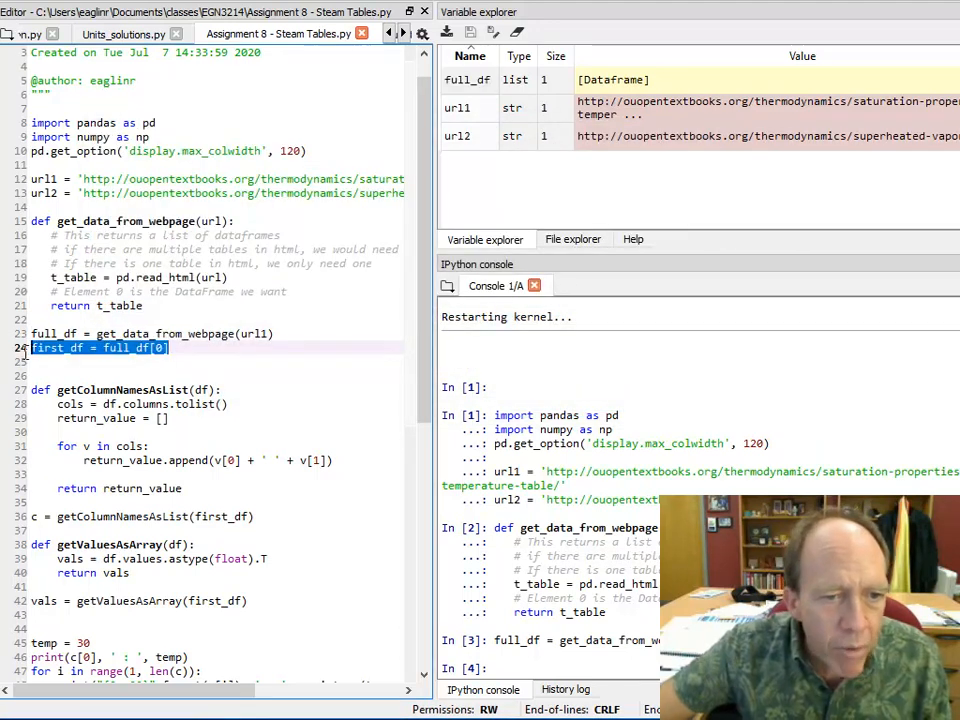
{"action": "key", "text": "enter"}
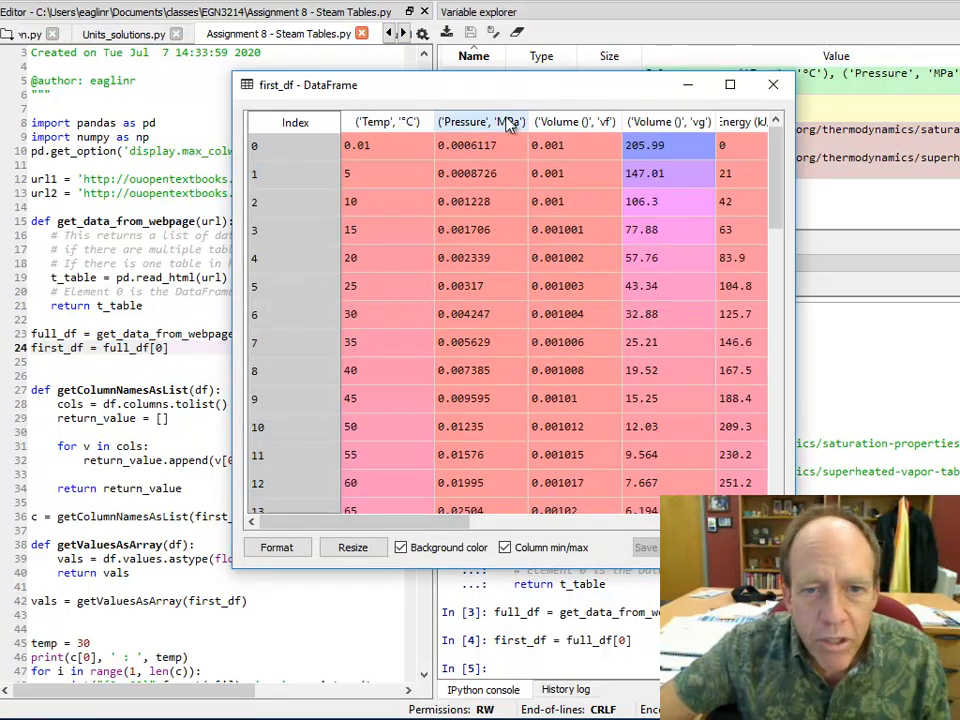
{"action": "left_click", "coordinate": [480, 122]}
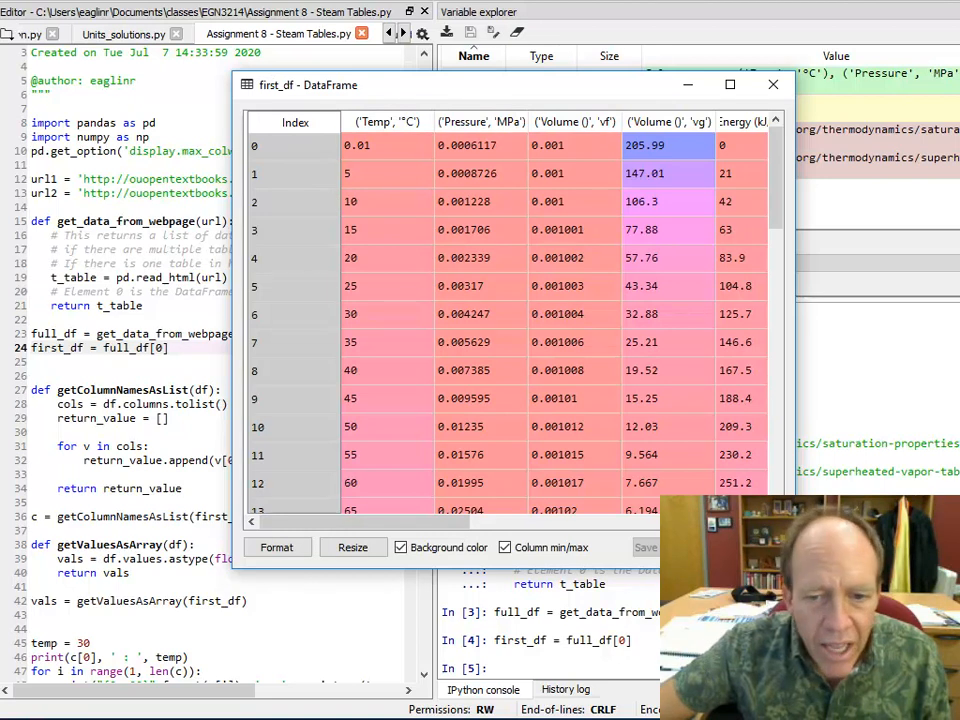
{"action": "left_click", "coordinate": [772, 84]}
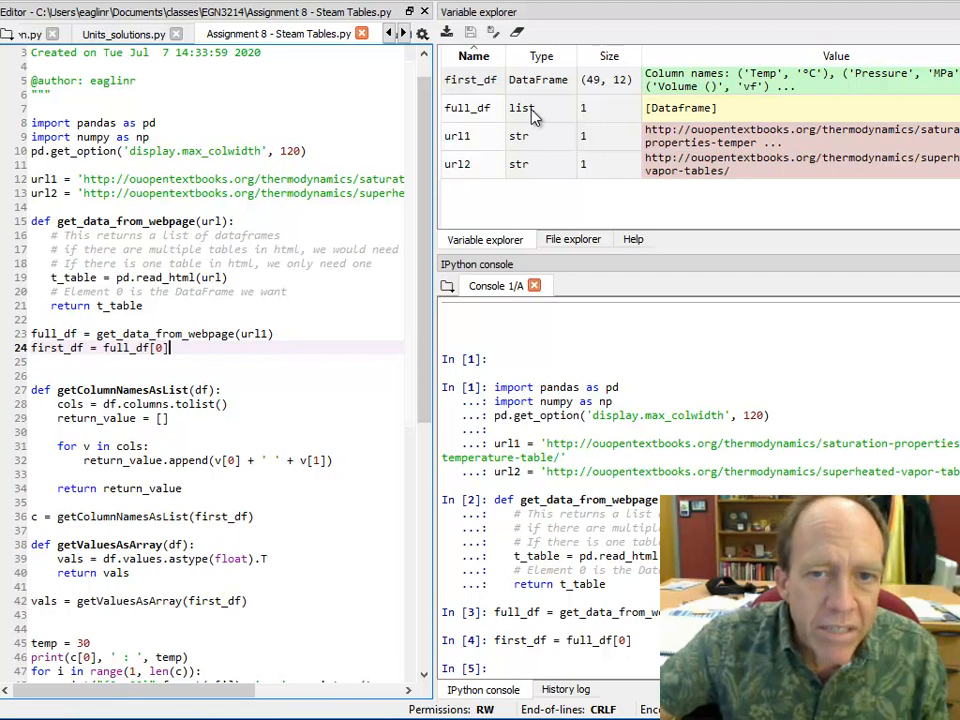
{"action": "double_click", "coordinate": [468, 108]}
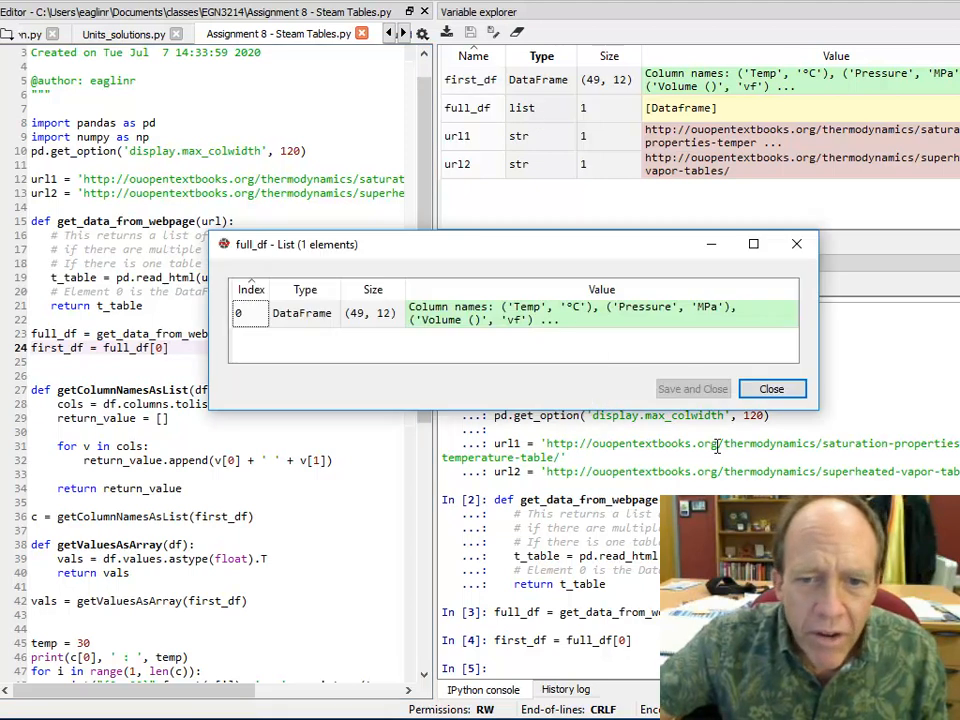
{"action": "left_click", "coordinate": [772, 388]}
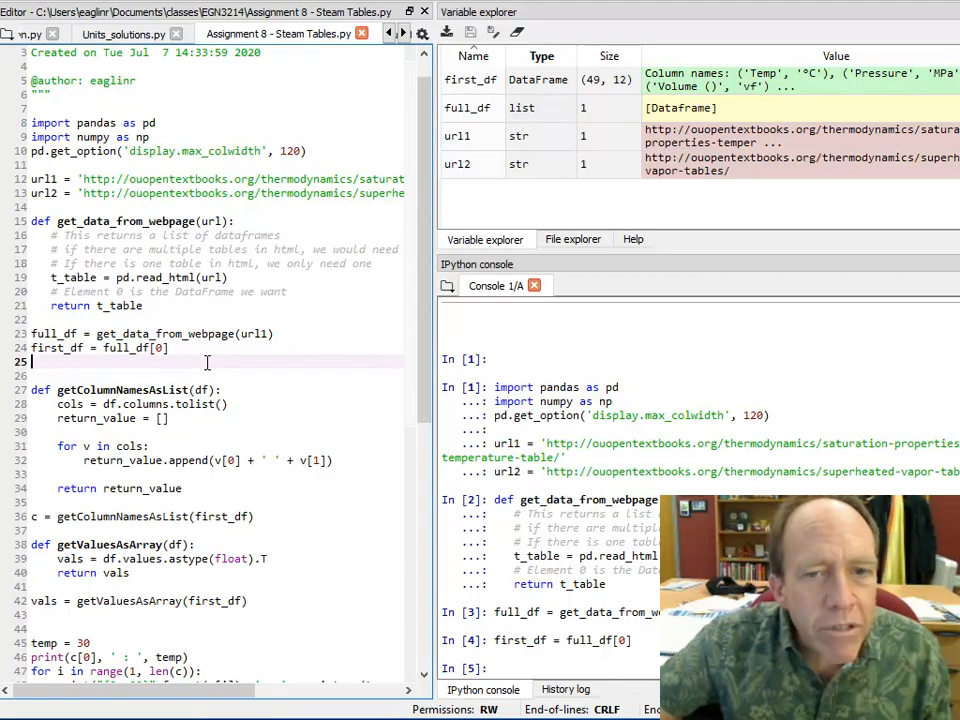
{"action": "double_click", "coordinate": [472, 72]}
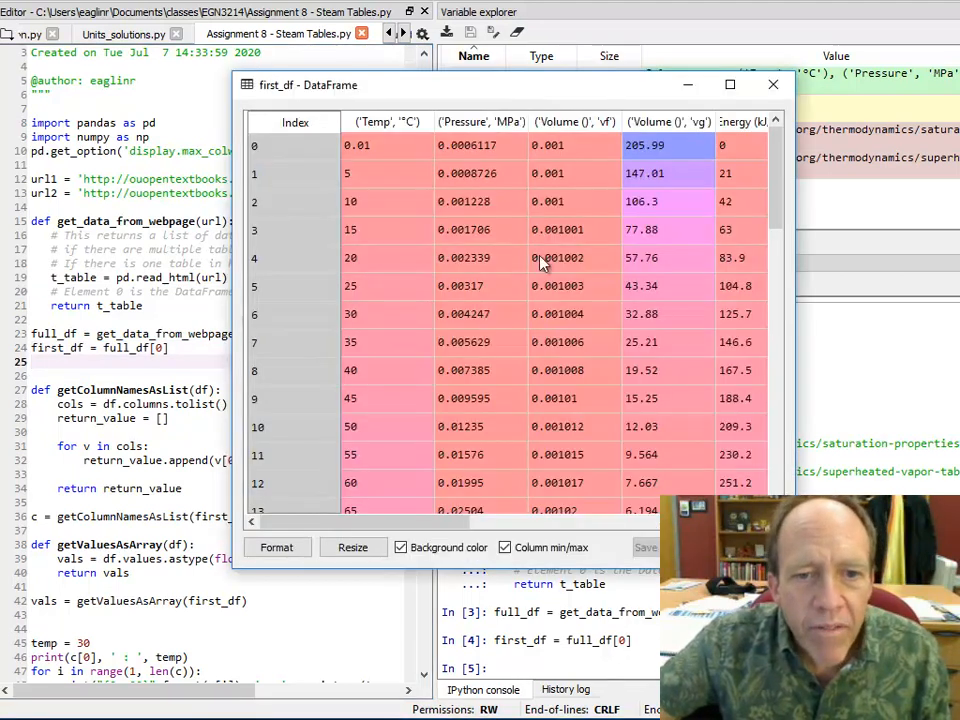
{"action": "left_click", "coordinate": [388, 122]}
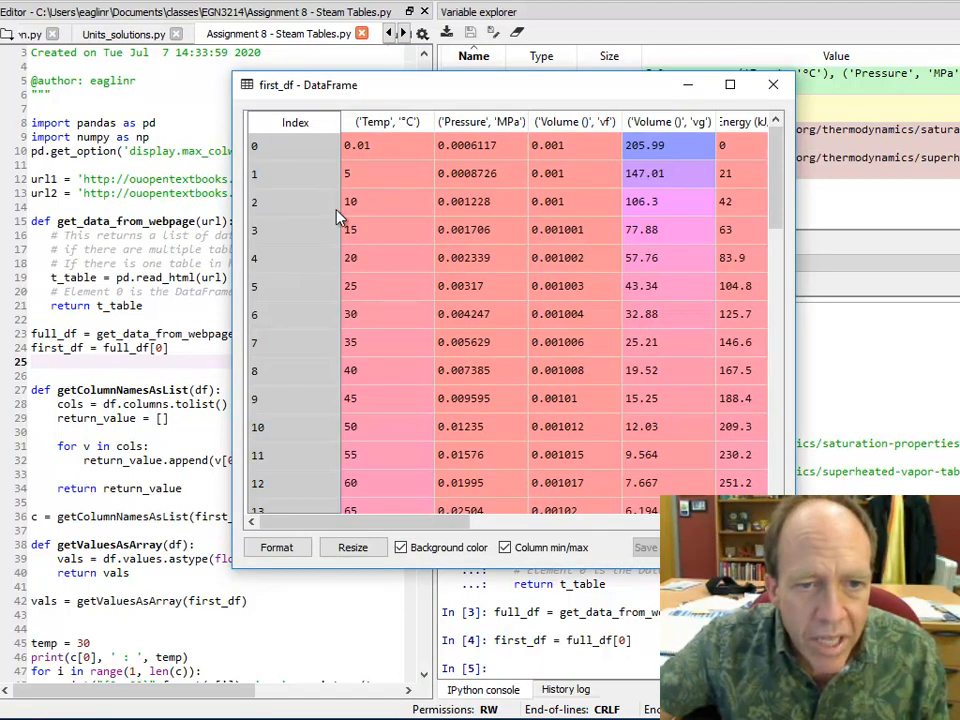
{"action": "left_click", "coordinate": [772, 84]}
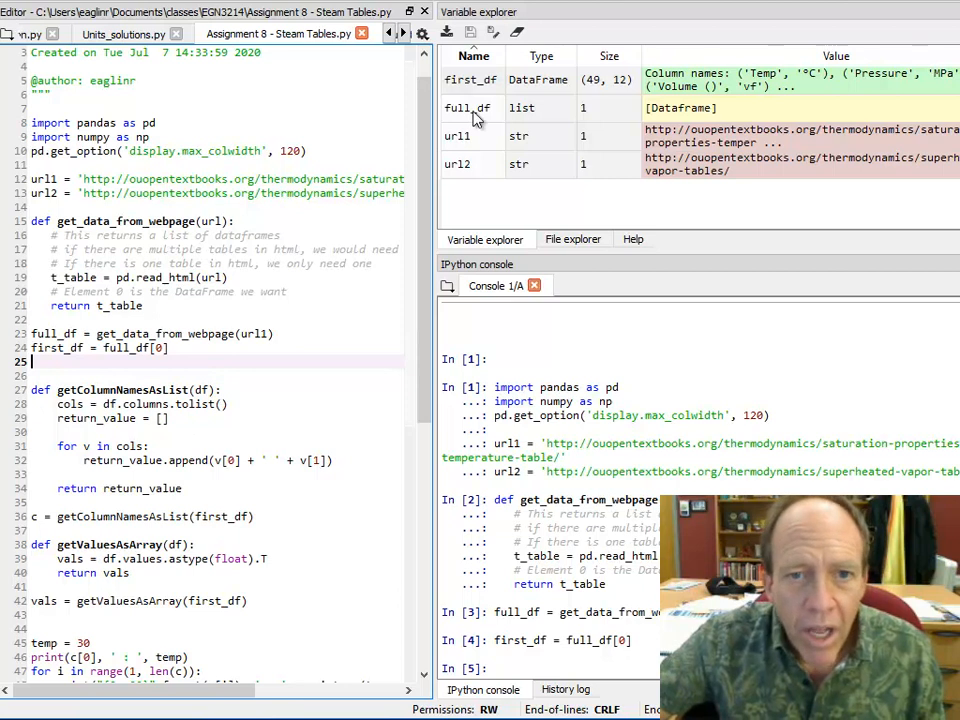
{"action": "double_click", "coordinate": [472, 72]}
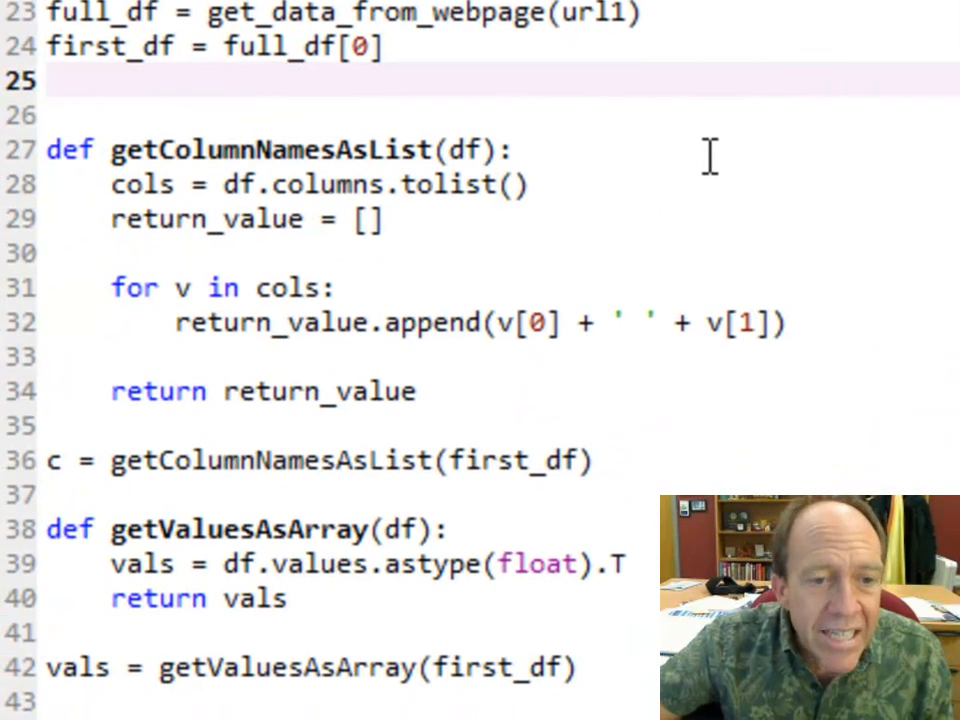
{"action": "mouse_move", "coordinate": [230, 220]}
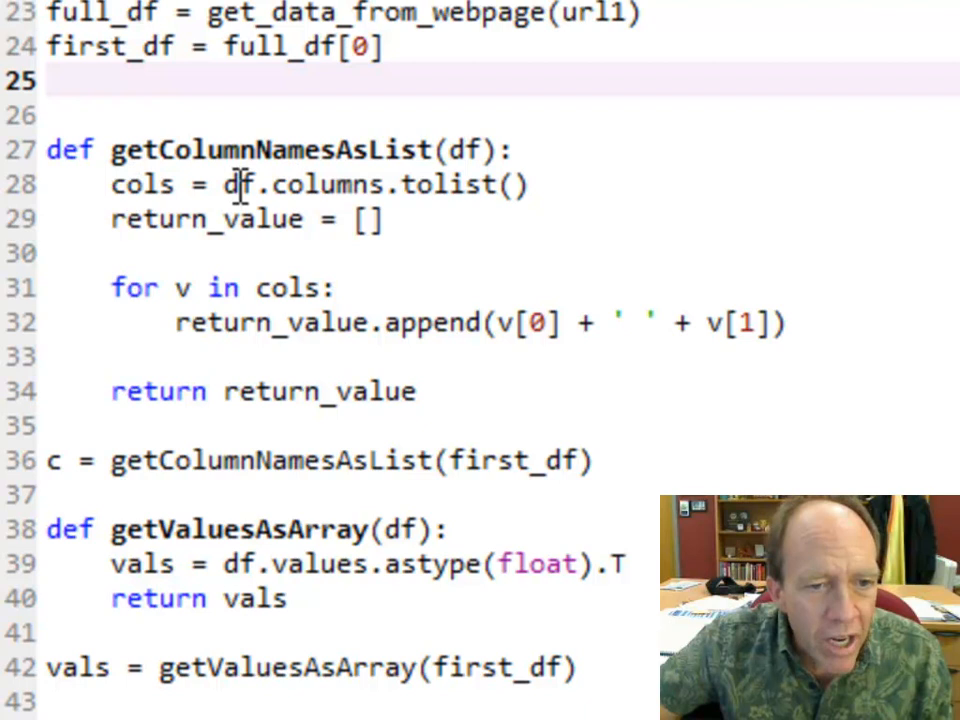
{"action": "mouse_move", "coordinate": [340, 150]}
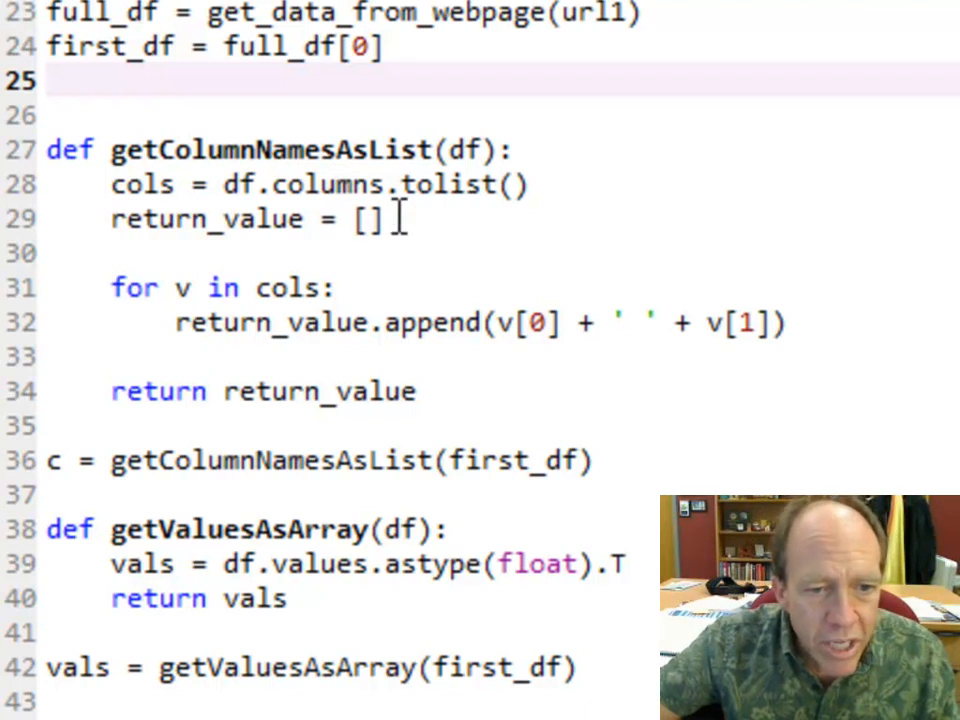
{"action": "mouse_move", "coordinate": [190, 324]}
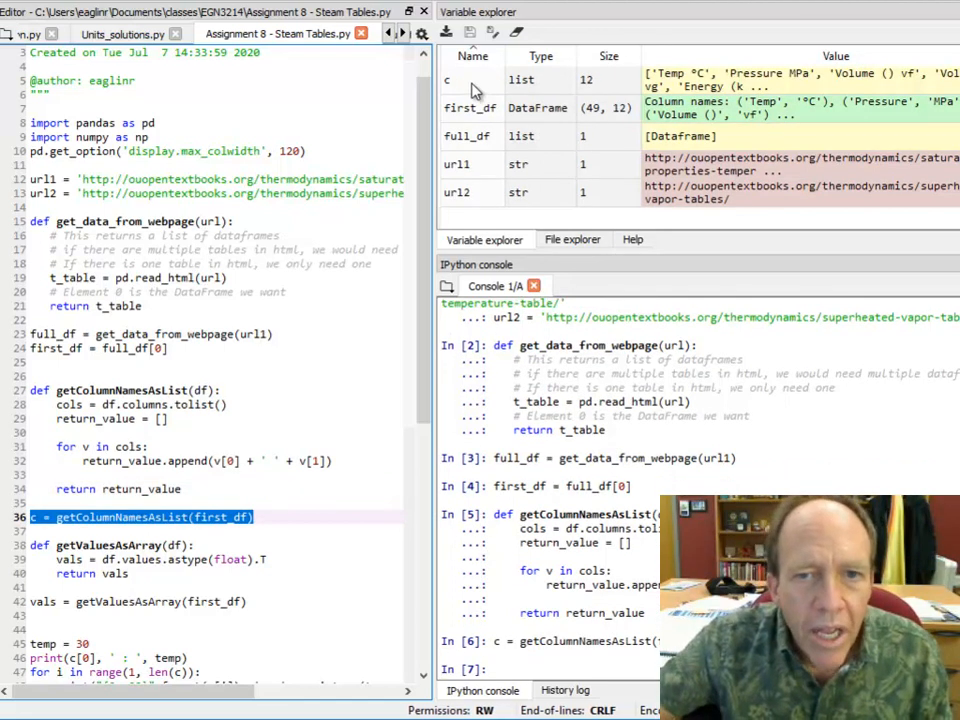
Step: View the twelve entries of c, including 'Temp °C', 'Pressure MPa' and 'Enthalpy (kJ/kg hf'
{"action": "double_click", "coordinate": [448, 80]}
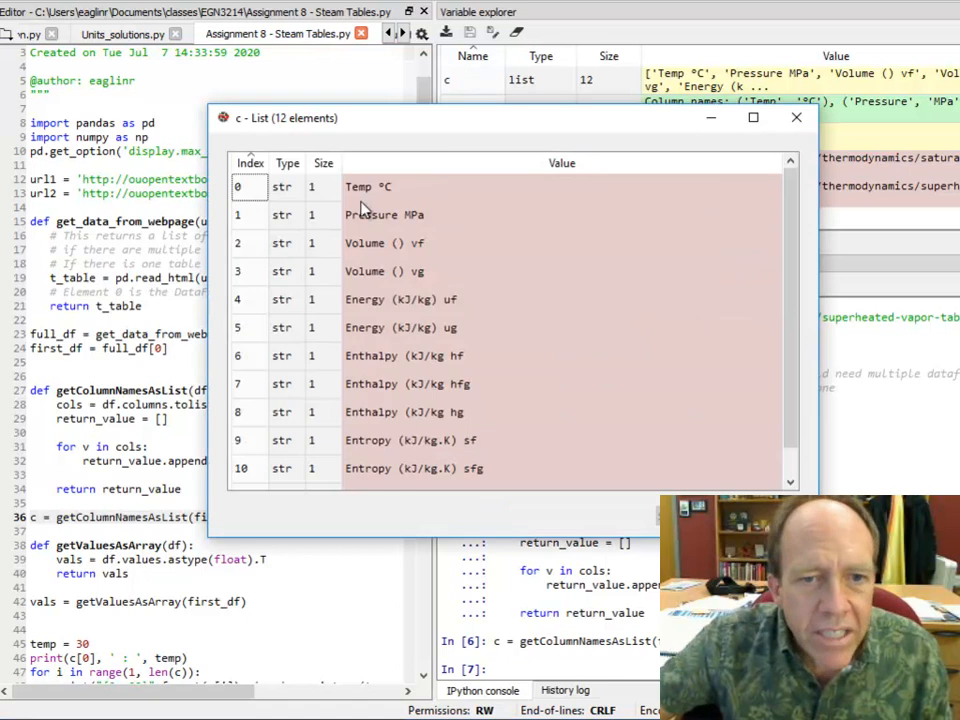
{"action": "left_click", "coordinate": [752, 116]}
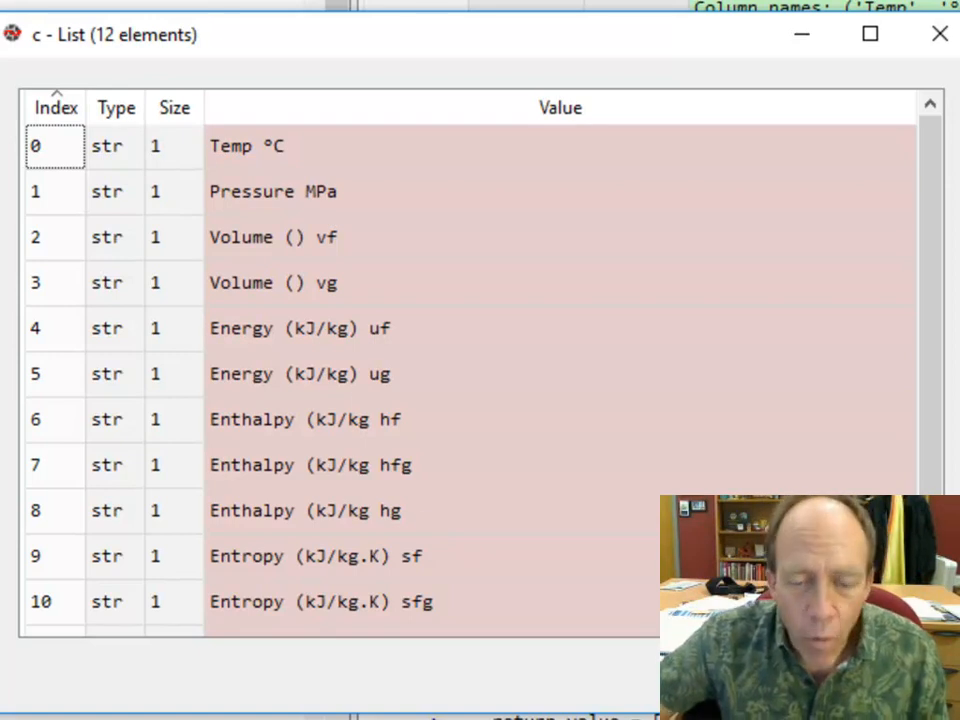
{"action": "mouse_move", "coordinate": [360, 418]}
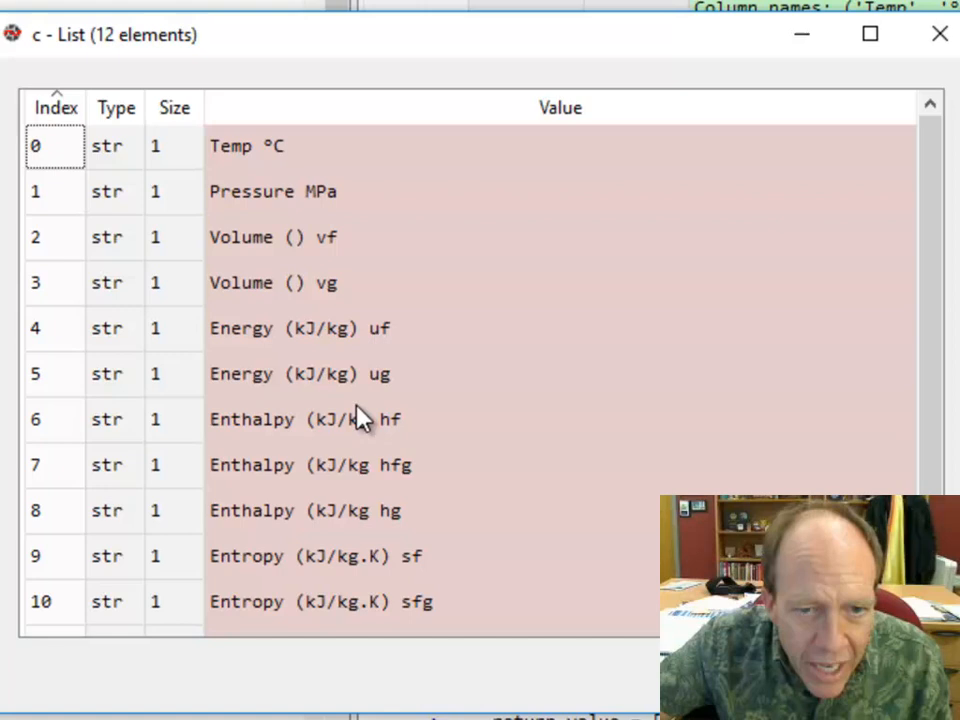
{"action": "mouse_move", "coordinate": [370, 540]}
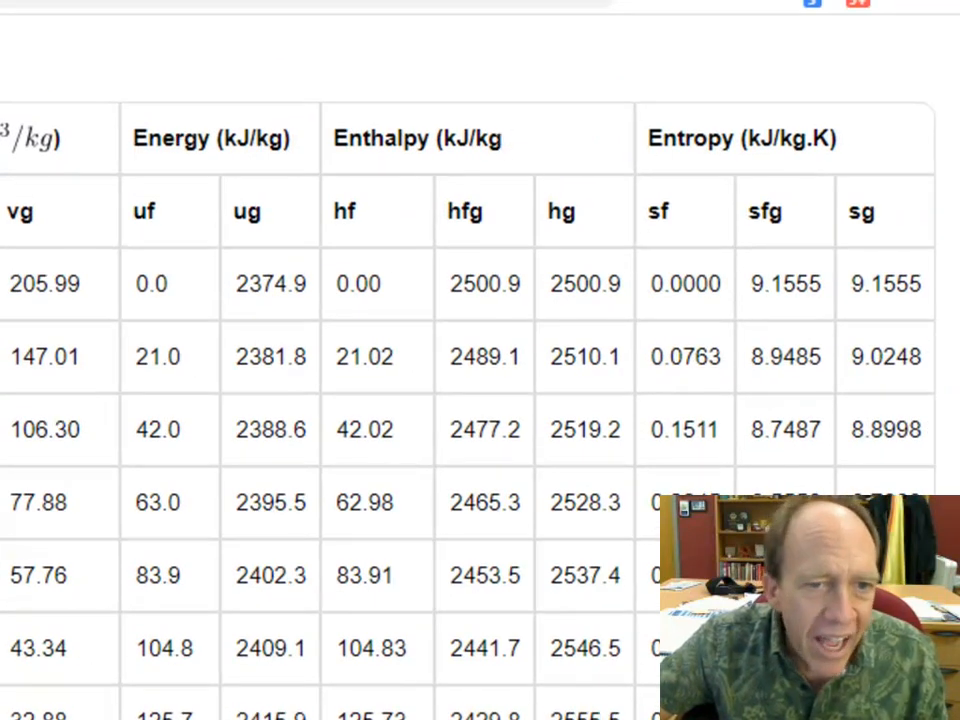
{"action": "scroll", "scroll_direction": "left", "scroll_amount": 3}
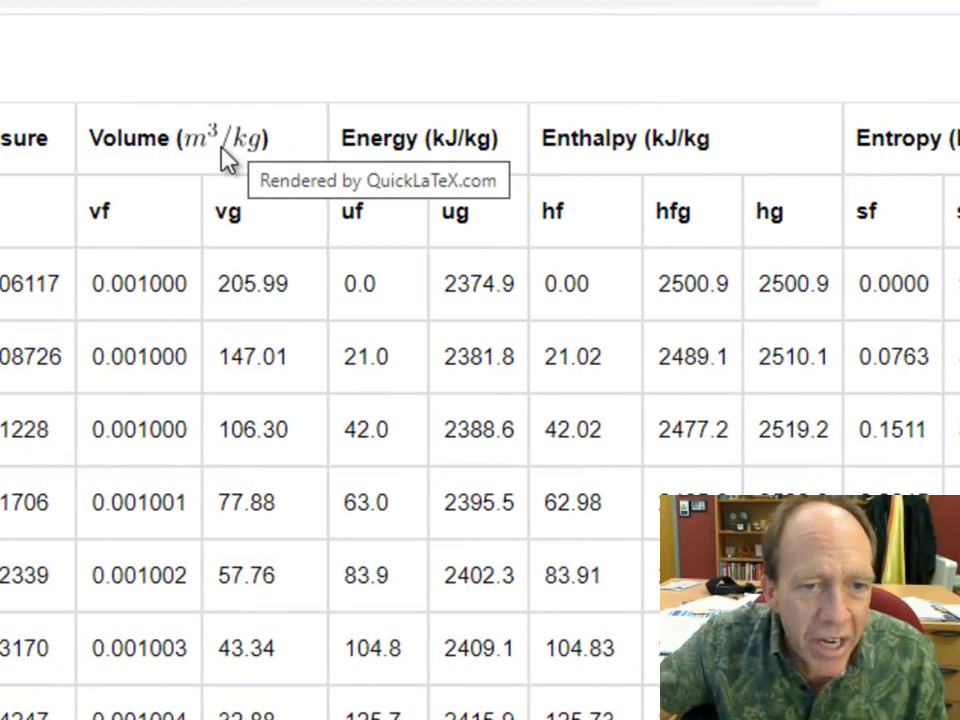
{"action": "mouse_move", "coordinate": [204, 150]}
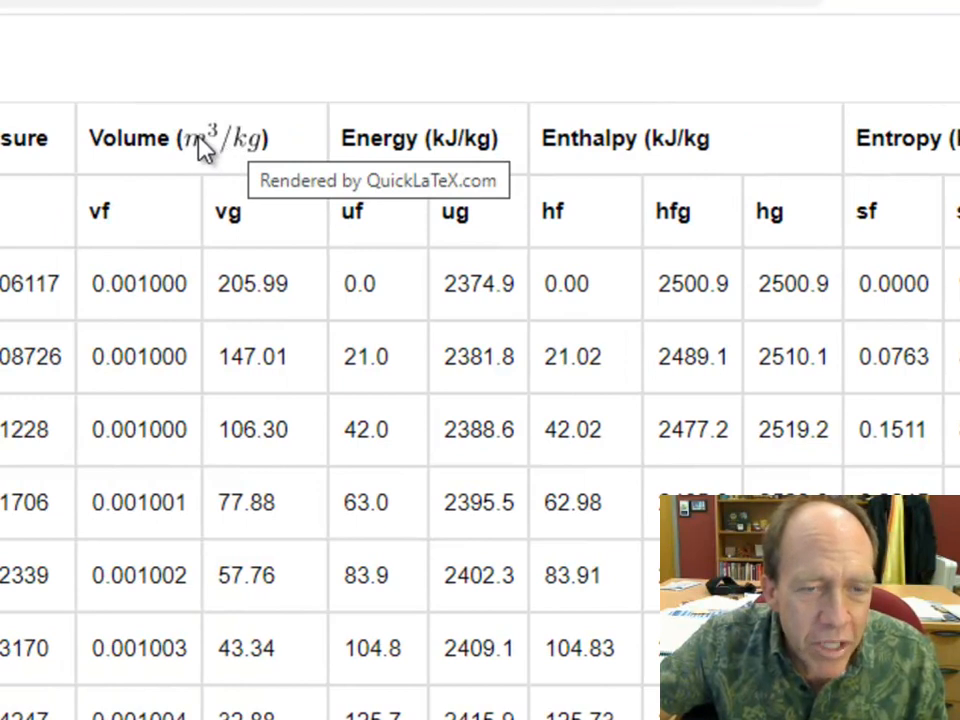
{"action": "mouse_move", "coordinate": [218, 18]}
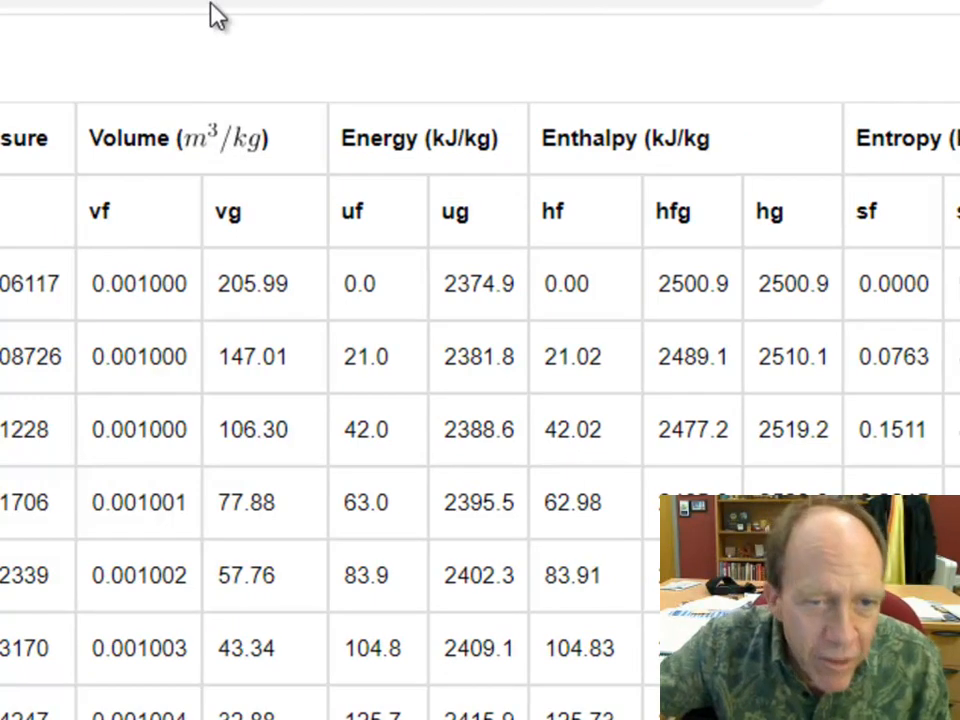
{"action": "mouse_move", "coordinate": [220, 150]}
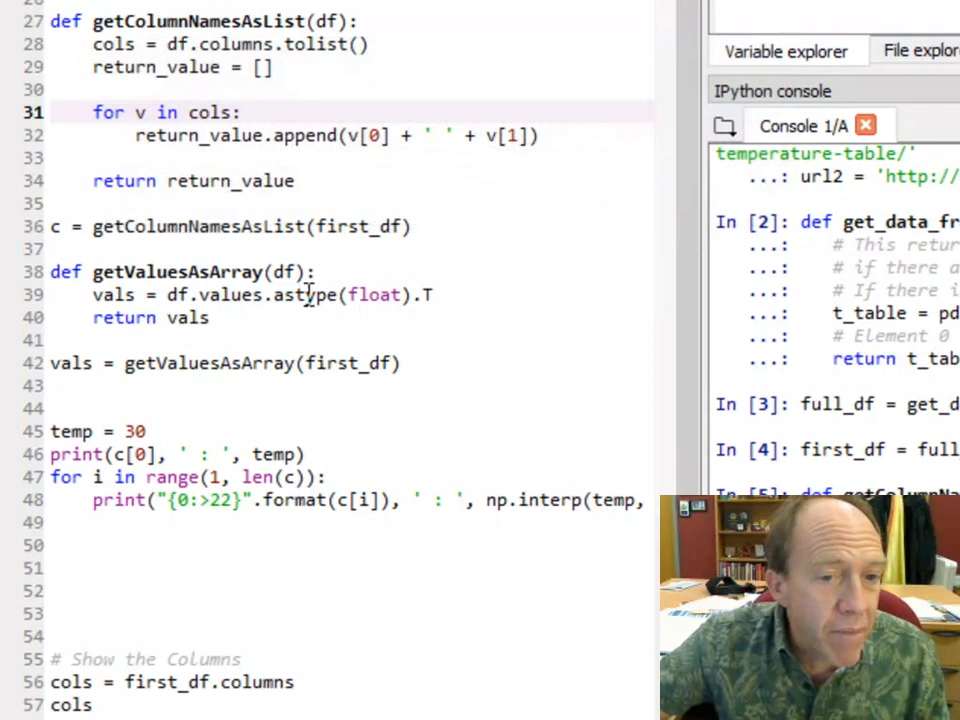
{"action": "mouse_move", "coordinate": [380, 294]}
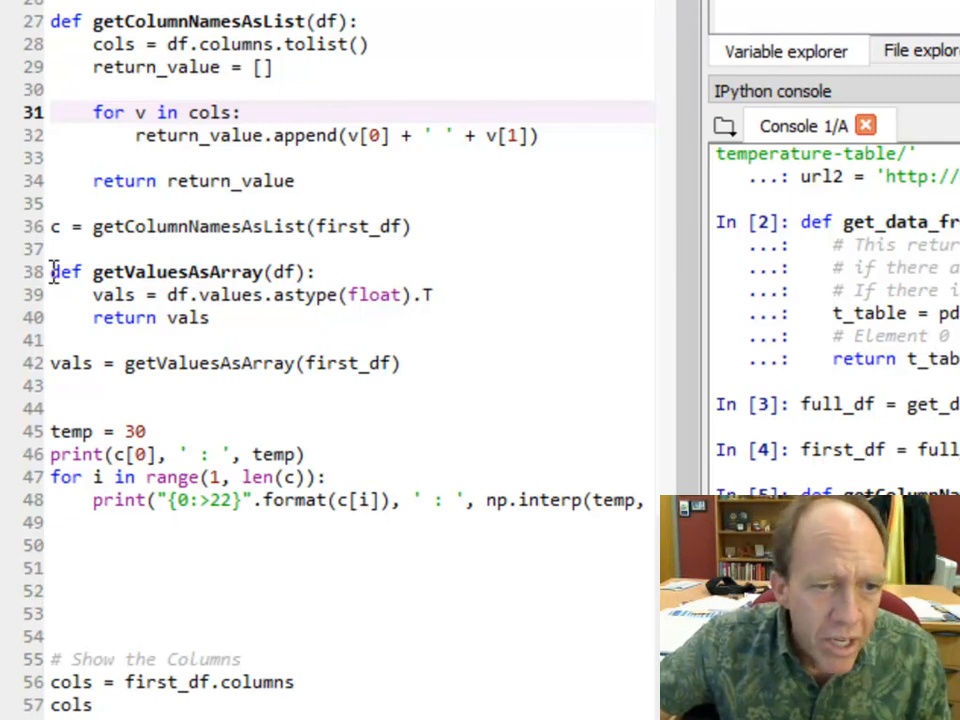
Step: Select the getValuesAsArray function and its call on first_df in the editor
{"action": "left_click_drag", "start_coordinate": [48, 272], "coordinate": [400, 364]}
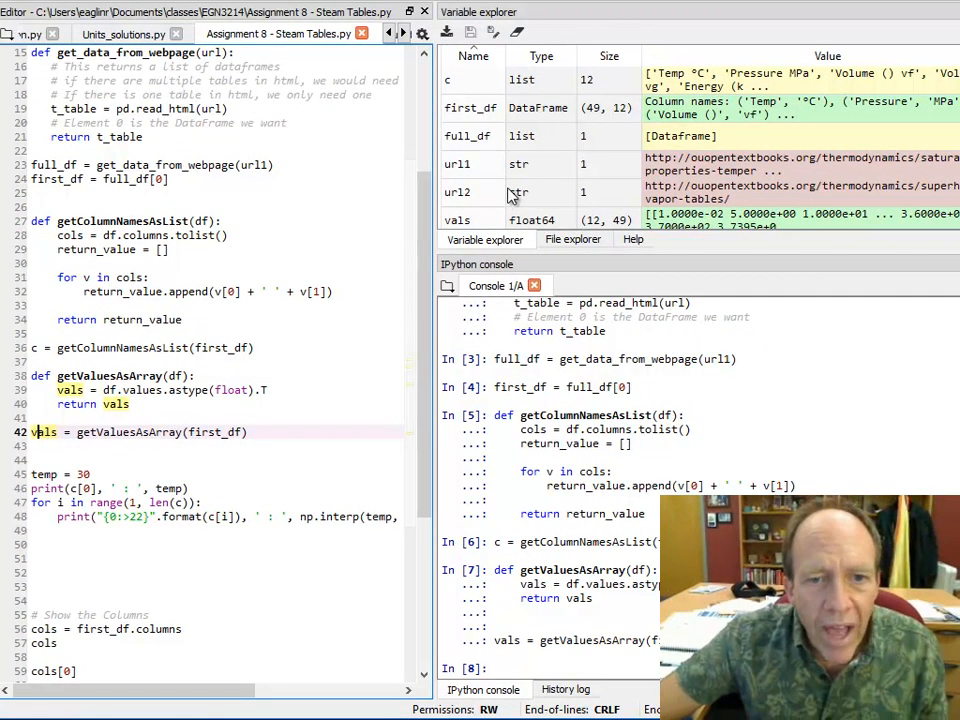
{"action": "double_click", "coordinate": [456, 218]}
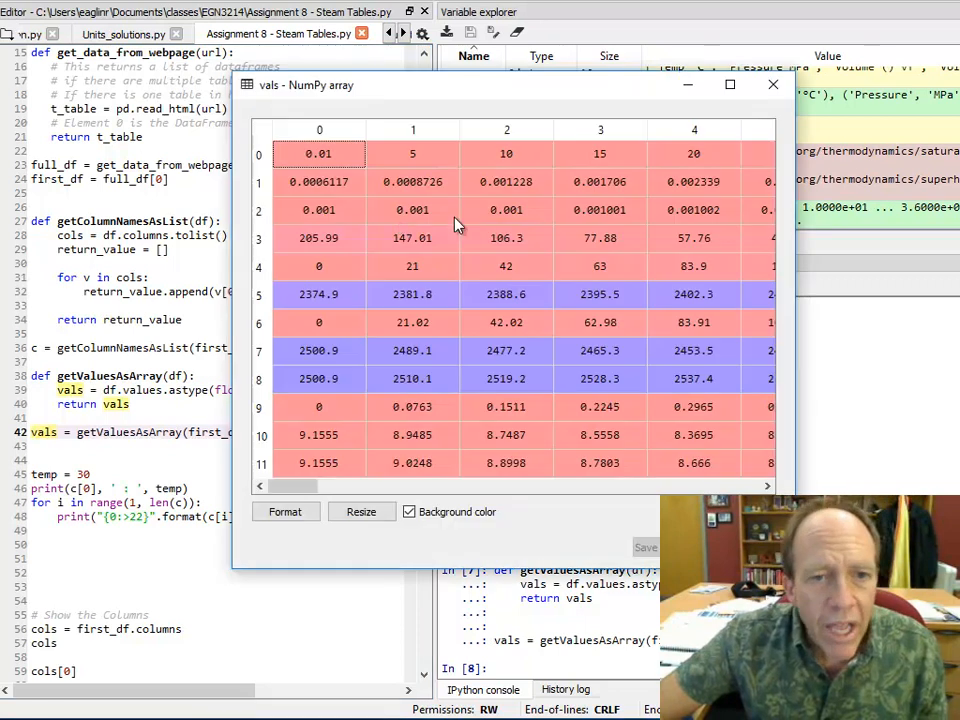
{"action": "mouse_move", "coordinate": [420, 164]}
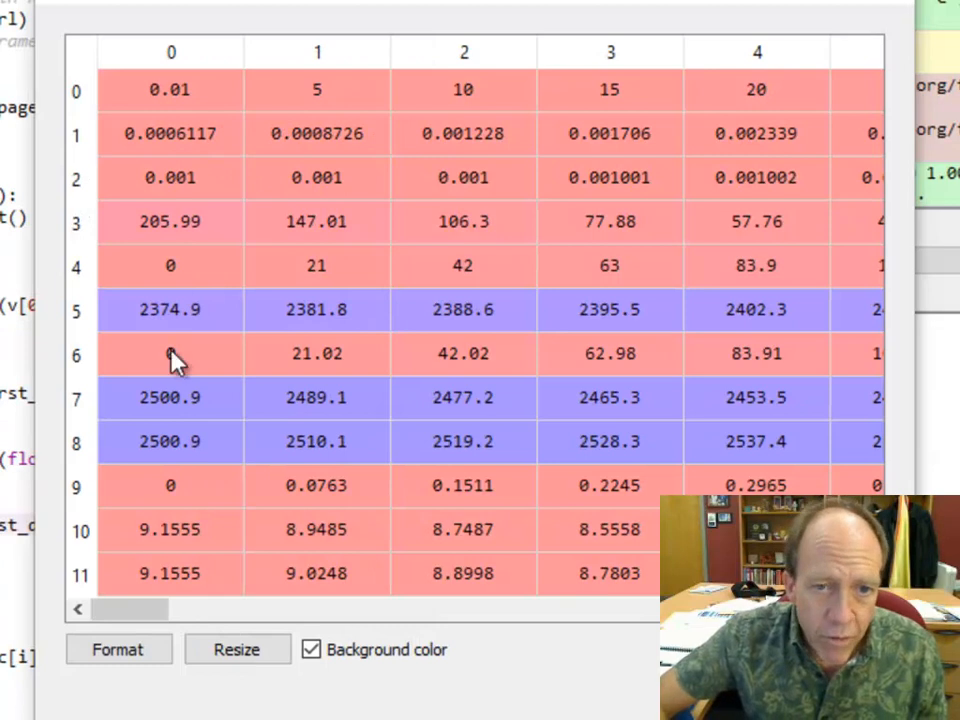
{"action": "mouse_move", "coordinate": [258, 172]}
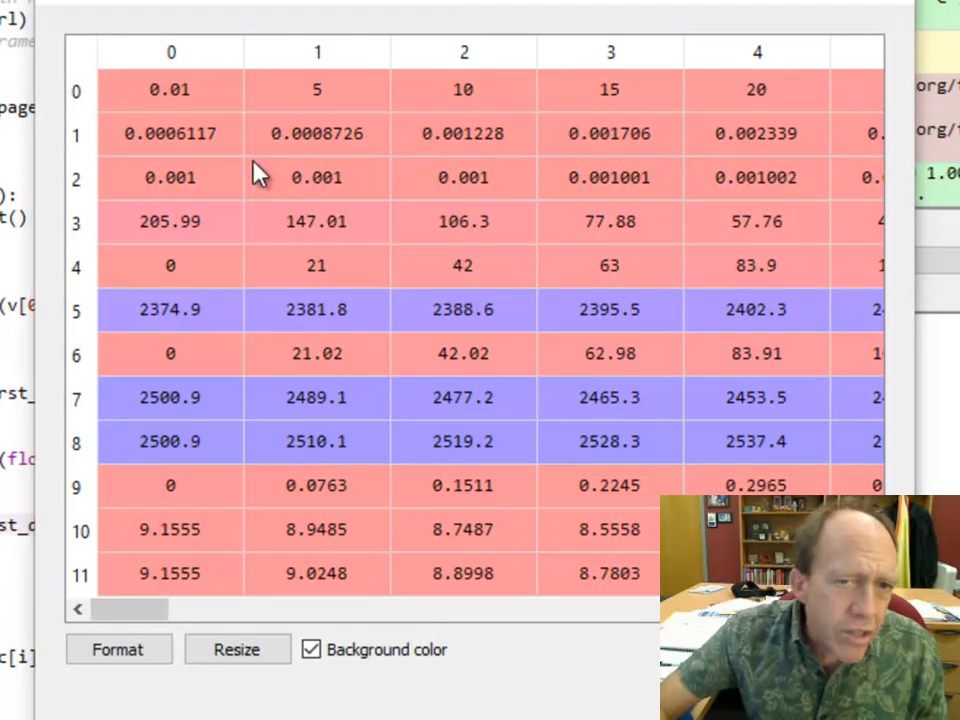
{"action": "mouse_move", "coordinate": [218, 356]}
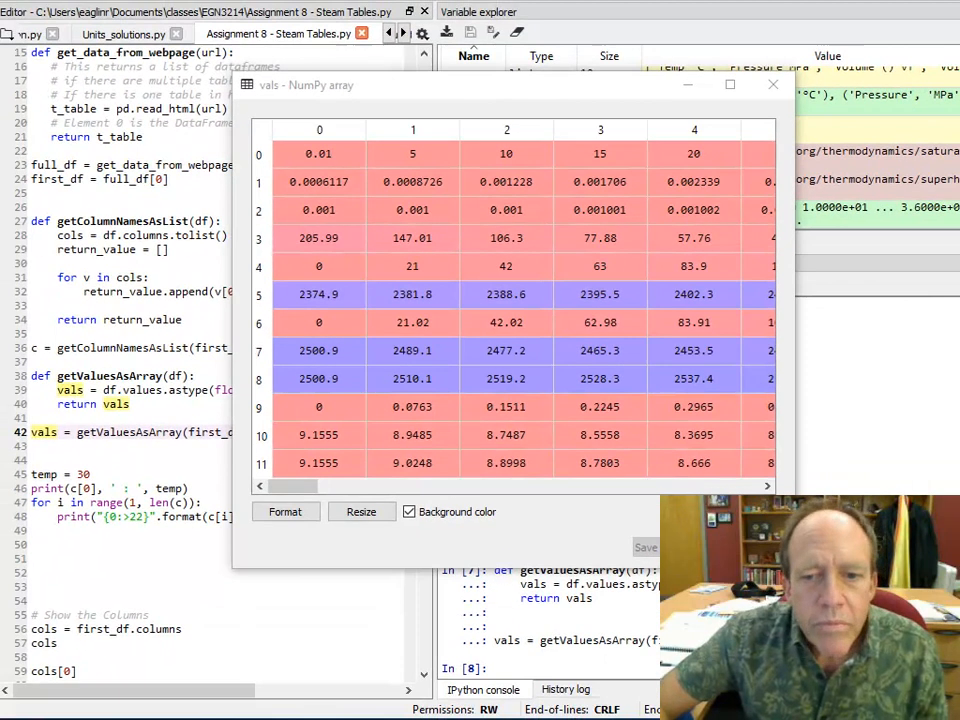
{"action": "left_click", "coordinate": [772, 84]}
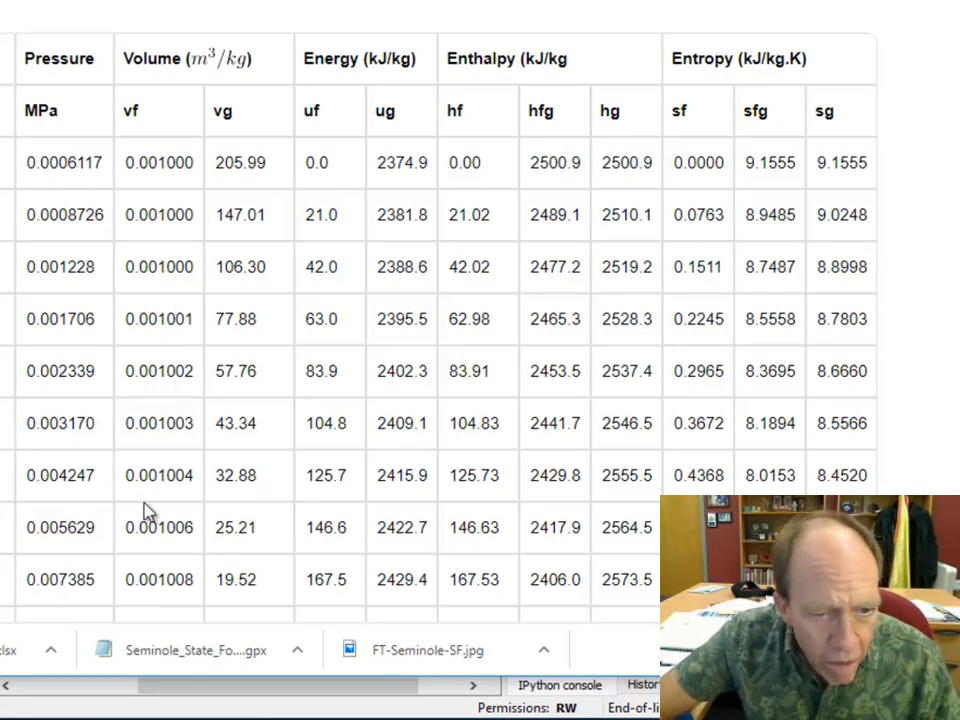
{"action": "mouse_move", "coordinate": [318, 504]}
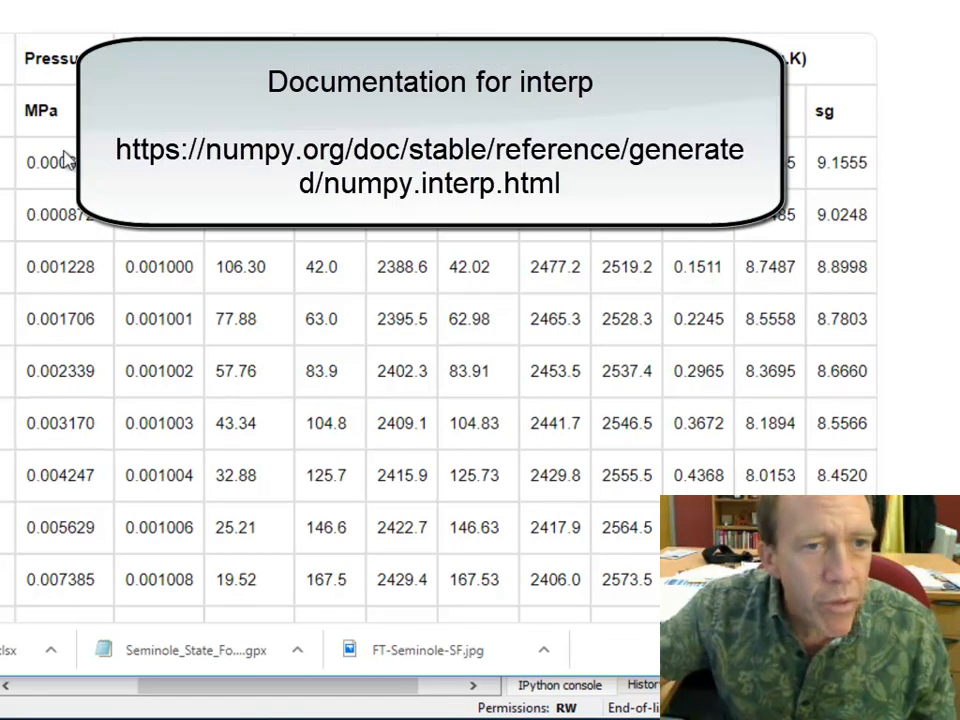
{"action": "mouse_move", "coordinate": [118, 452]}
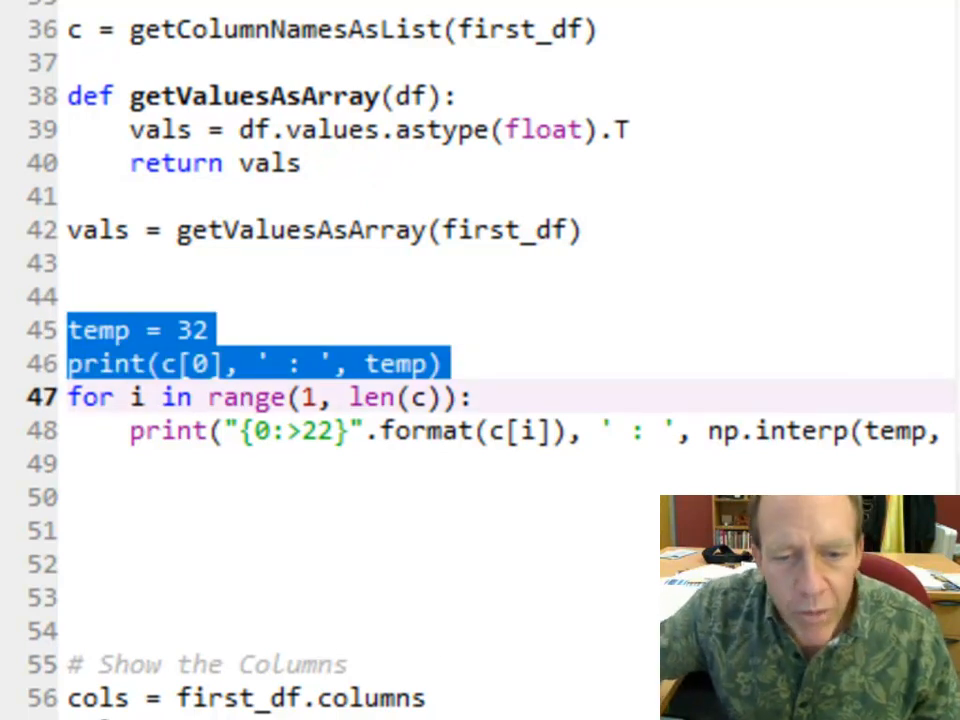
{"action": "mouse_move", "coordinate": [136, 398]}
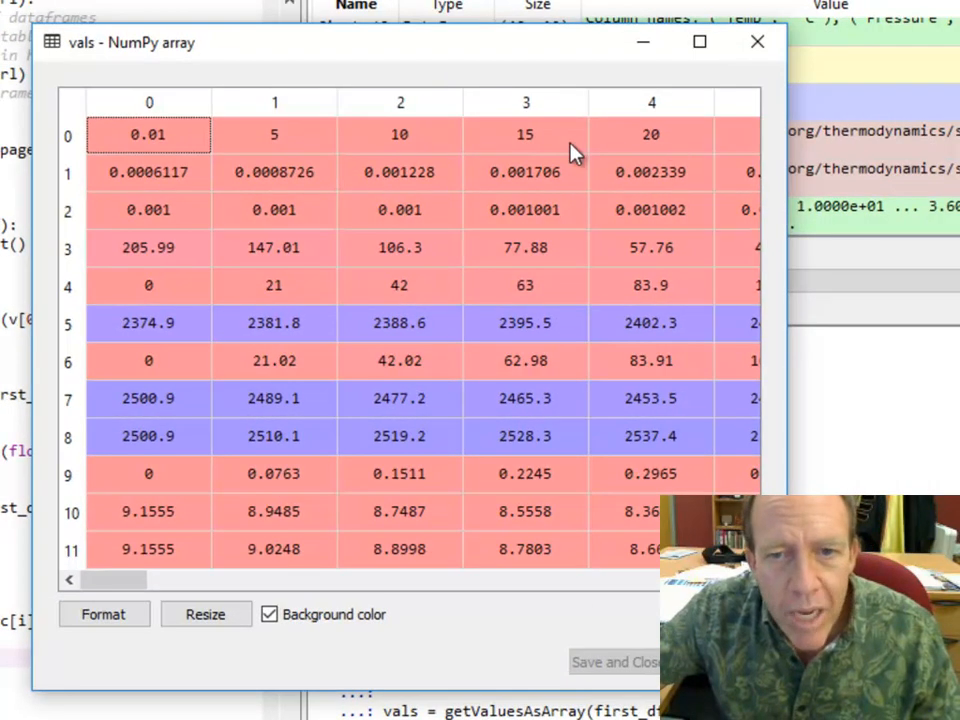
{"action": "left_click_drag", "start_coordinate": [116, 580], "coordinate": [196, 580]}
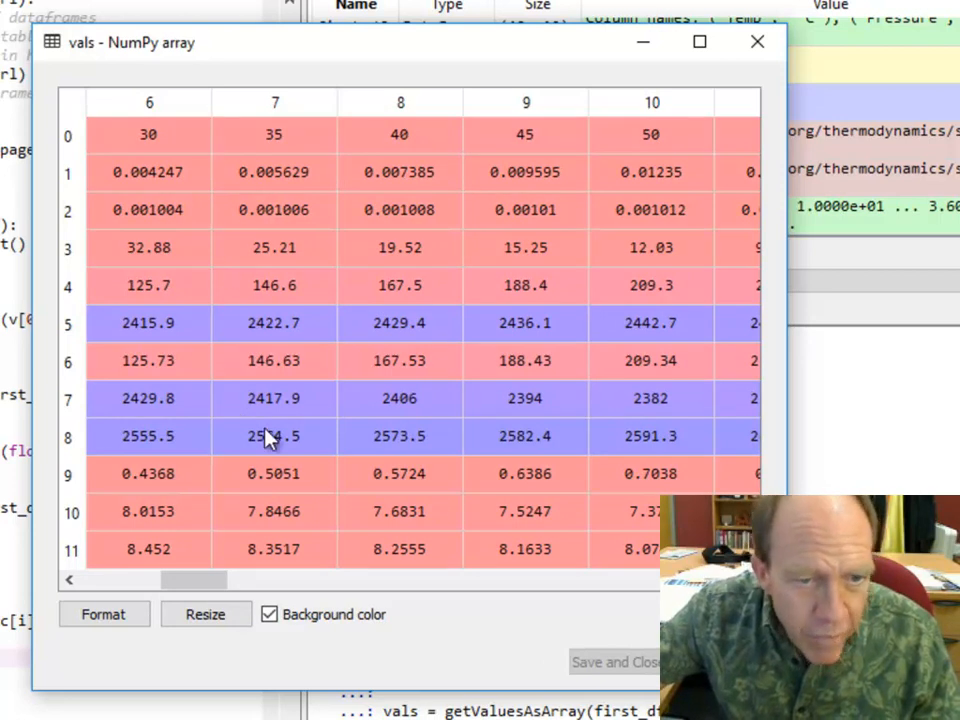
{"action": "left_click", "coordinate": [756, 42]}
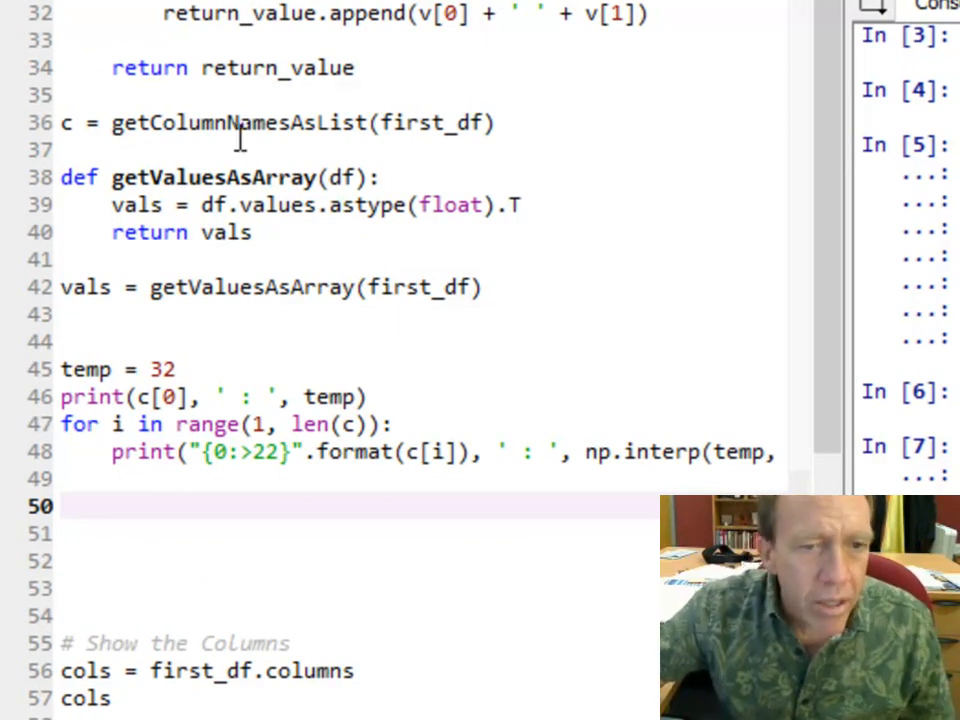
{"action": "mouse_move", "coordinate": [620, 136]}
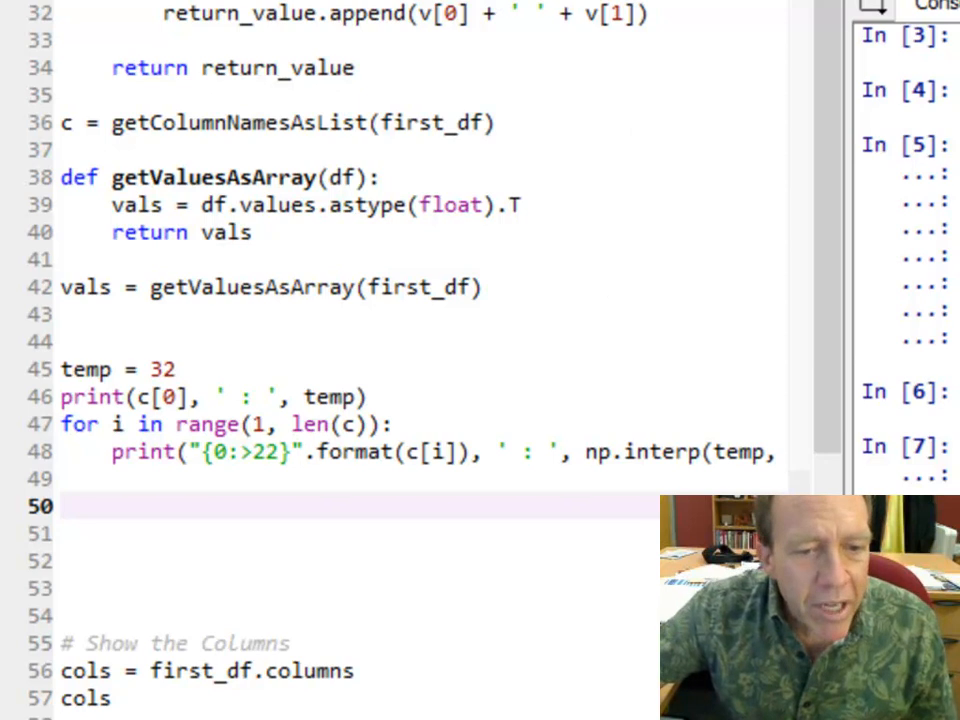
{"action": "scroll", "scroll_direction": "right", "scroll_amount": 3}
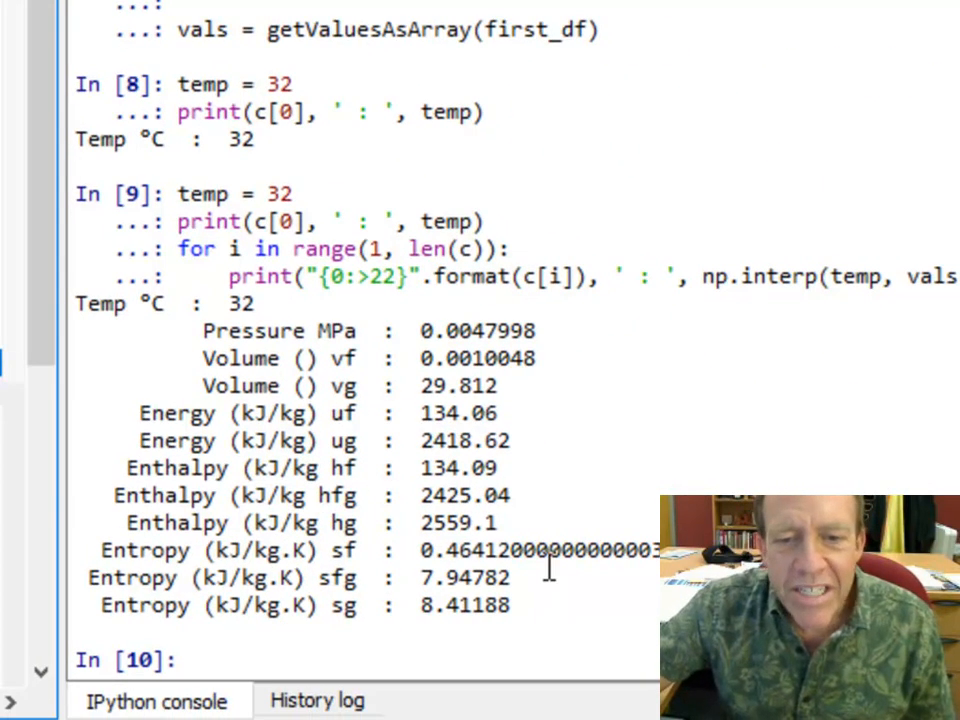
{"action": "mouse_move", "coordinate": [436, 440]}
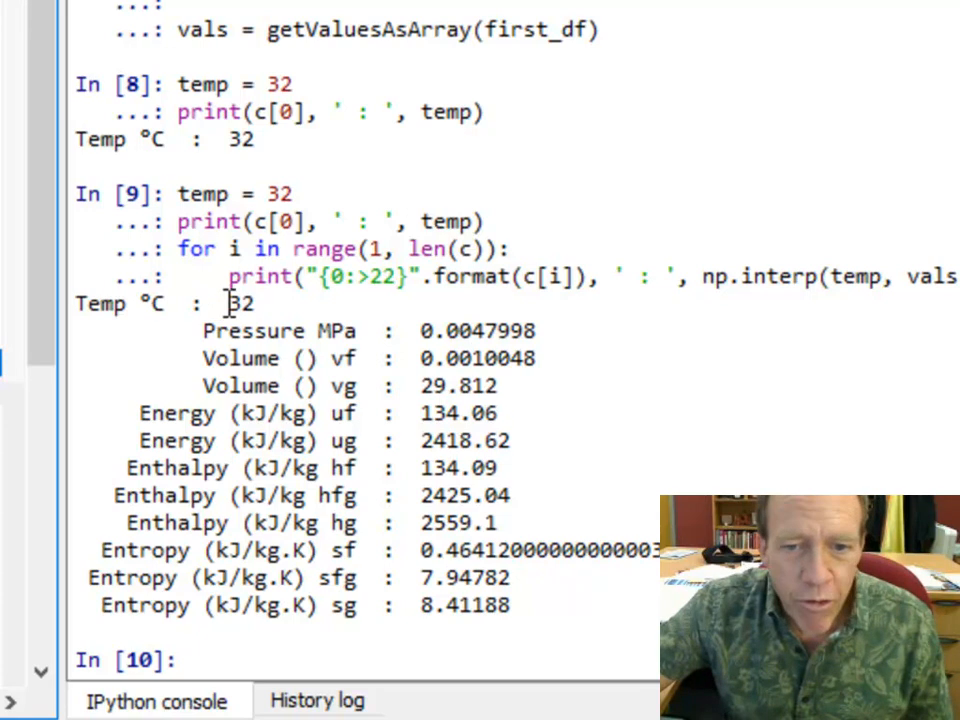
{"action": "mouse_move", "coordinate": [452, 332]}
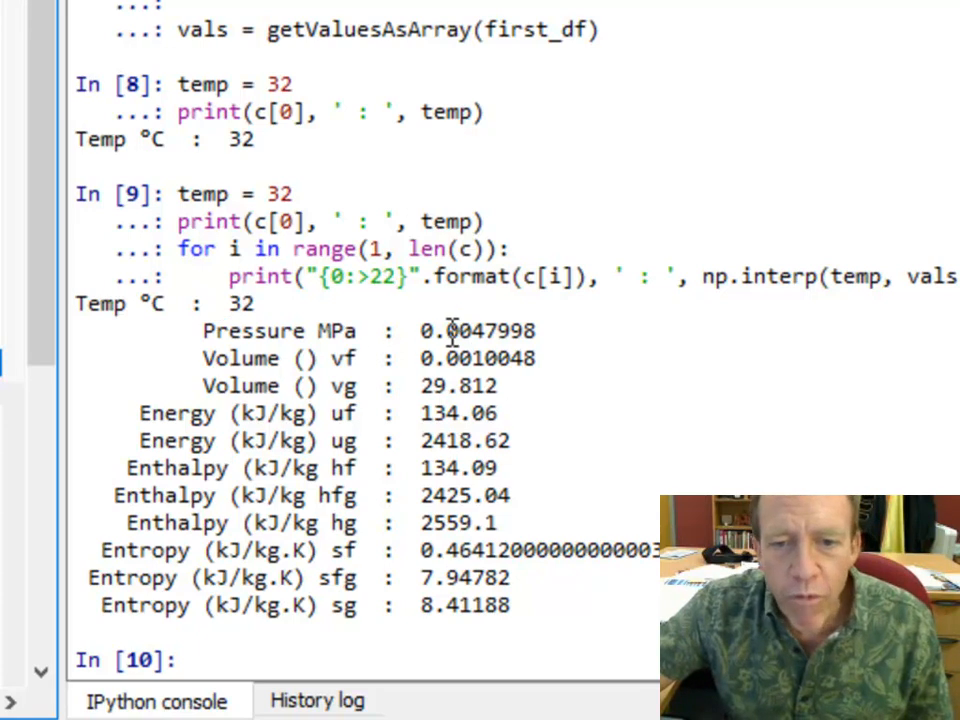